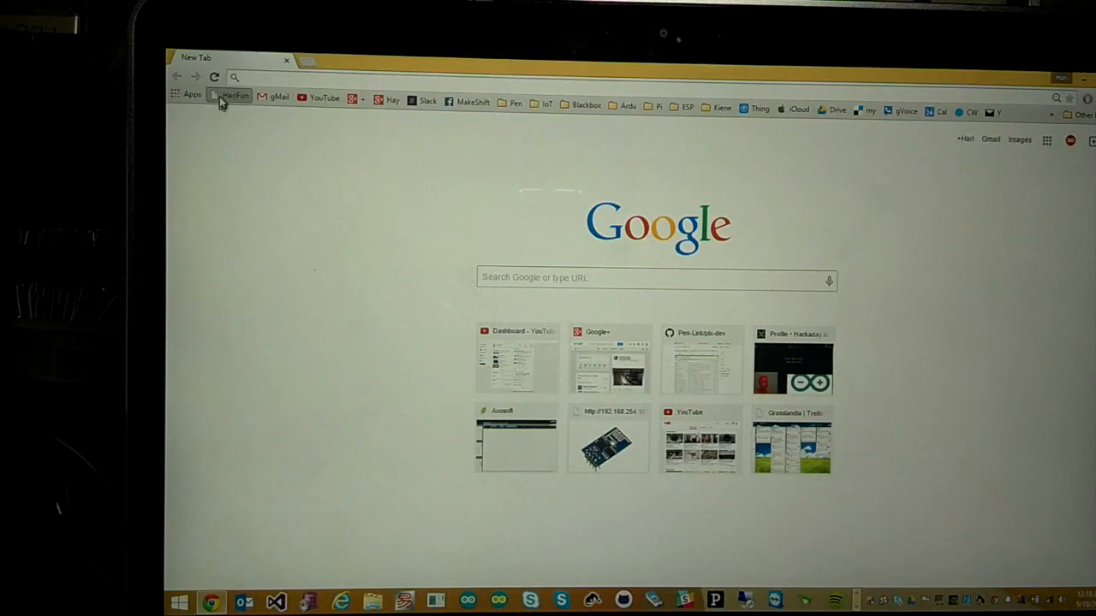
Step: Load the ESP8266 'Talk to me' page at 192.168.254.107:8080 from its New Tab shortcut
left_click(608, 441)
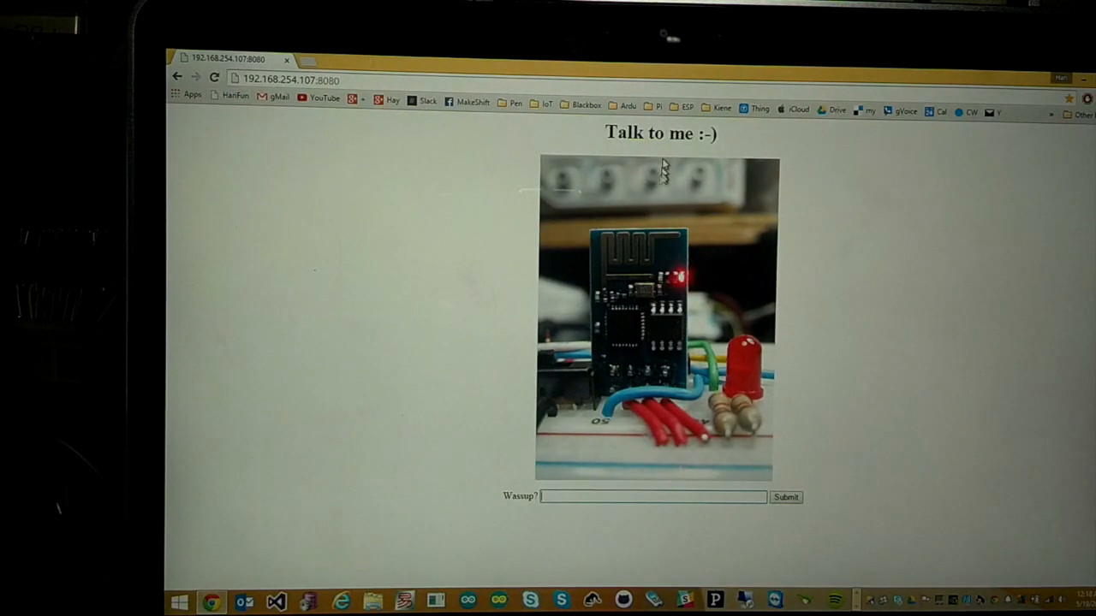
mouse_move(612, 406)
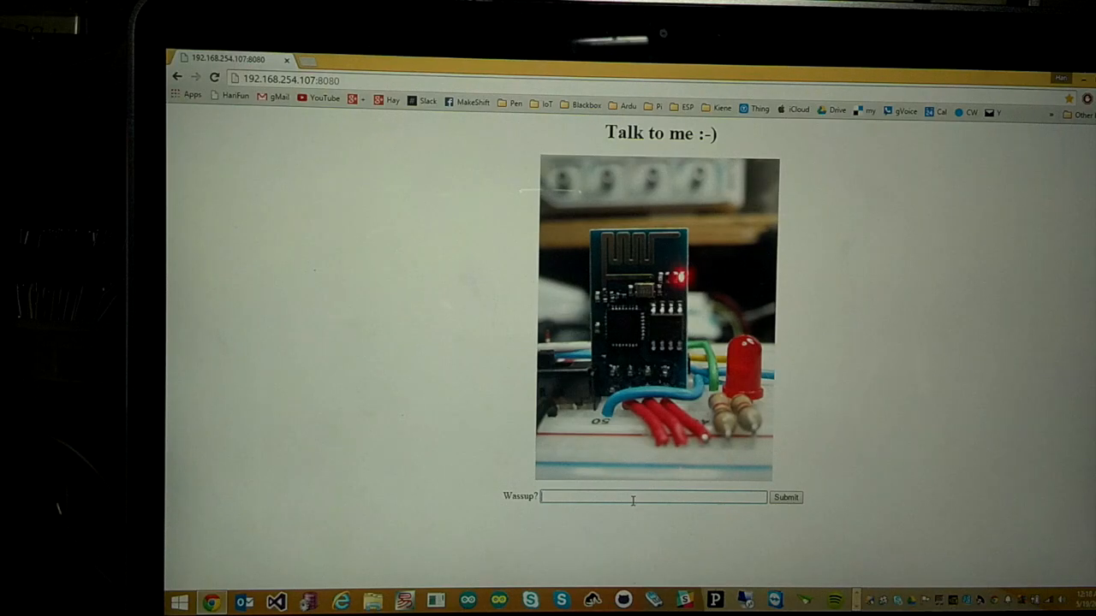
Step: Type 'Hello wo' toward 'Hello world' in the Wassup message box
type("H")
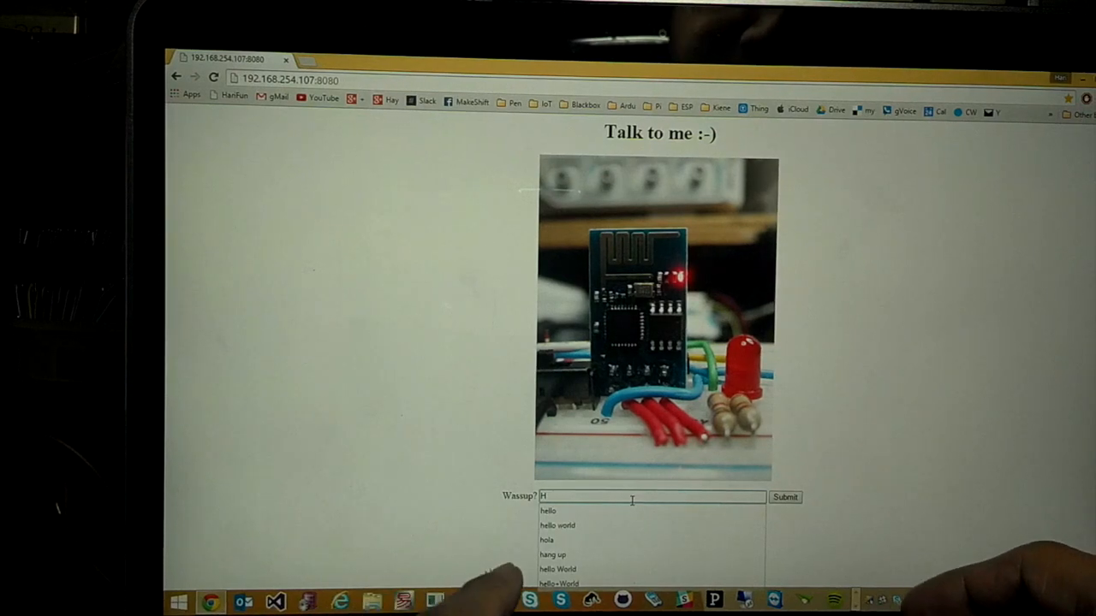
type("ello wo")
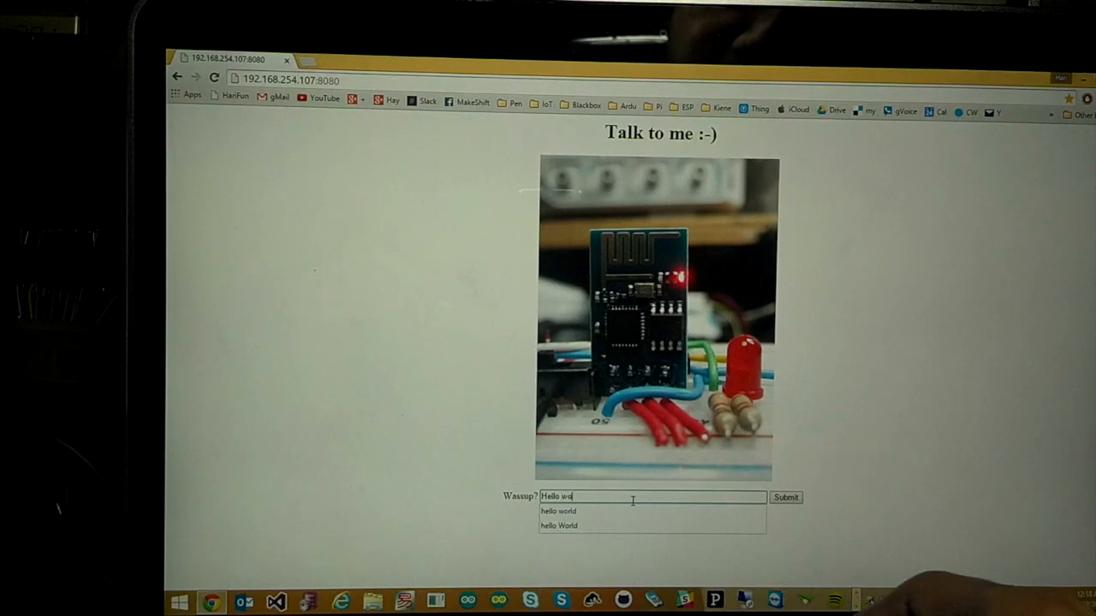